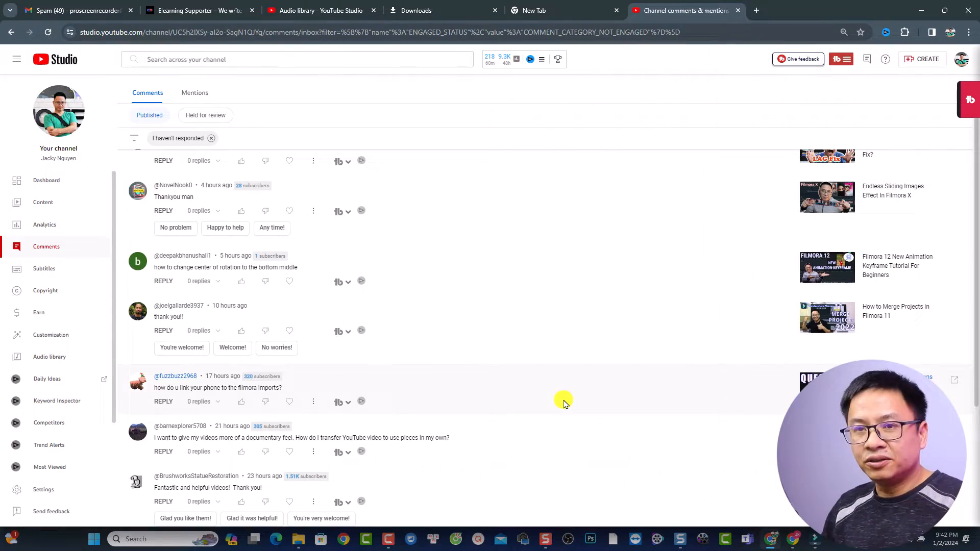
mouse_move(816, 547)
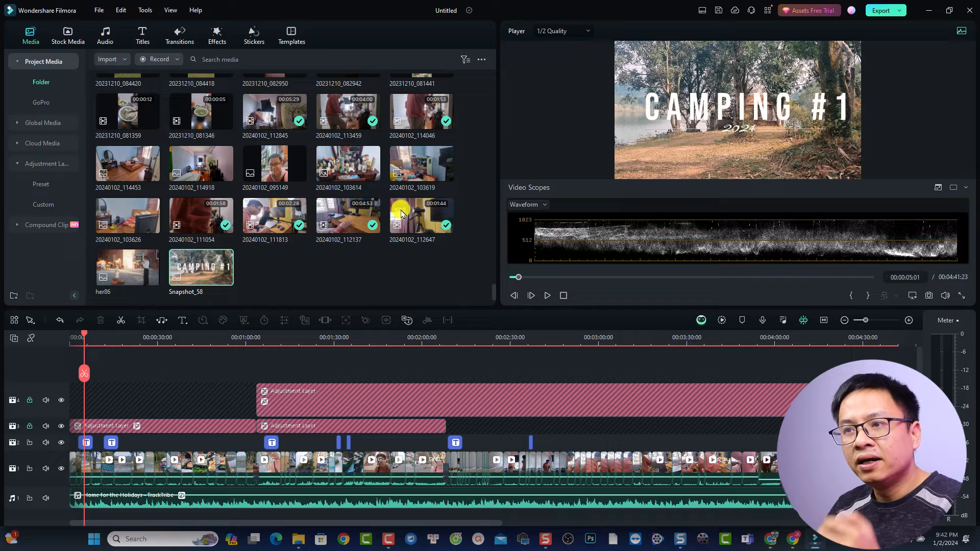
- Create a new project media folder and name it 'phone video'
click(14, 295)
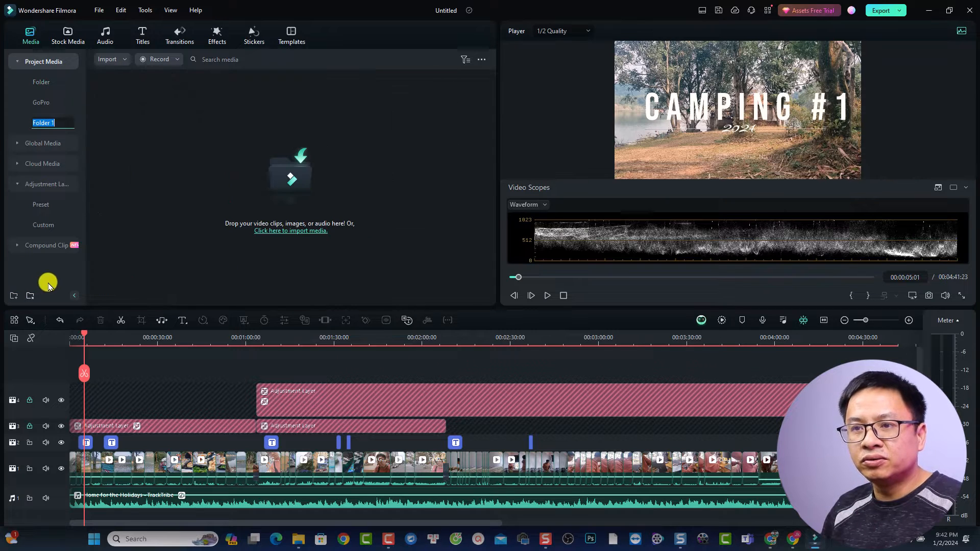
text(h)
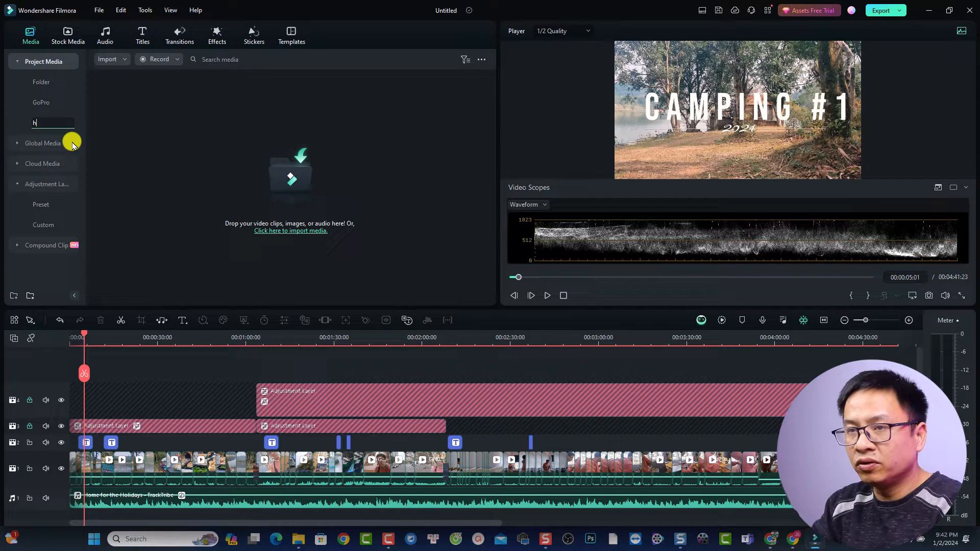
text(phone vi...)
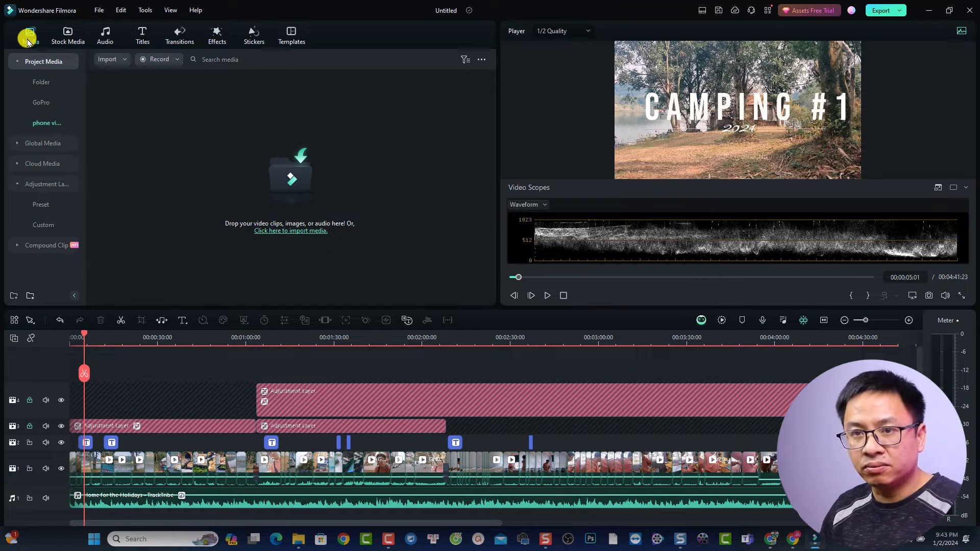
- Open Import from a Camera or Phone, choose the S21 as source, and refresh
click(111, 59)
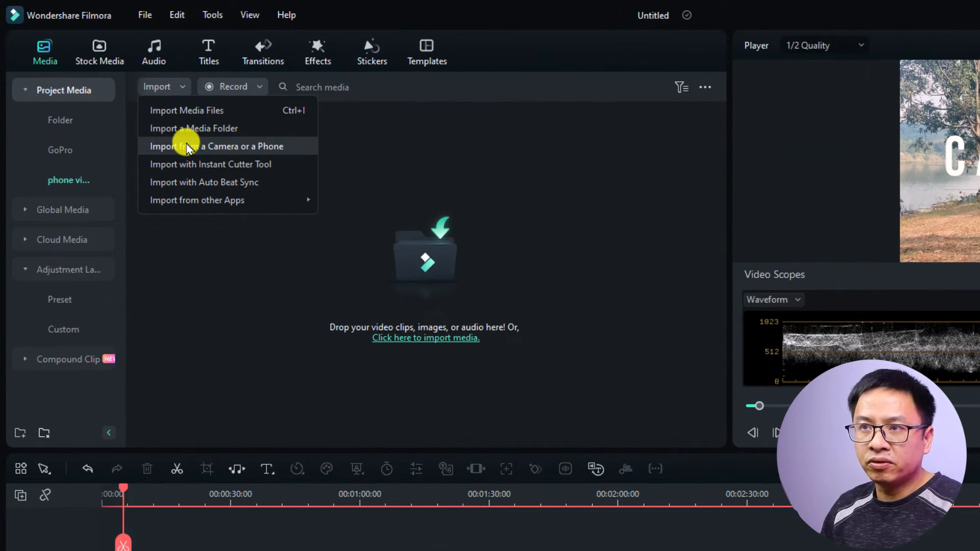
mouse_move(209, 150)
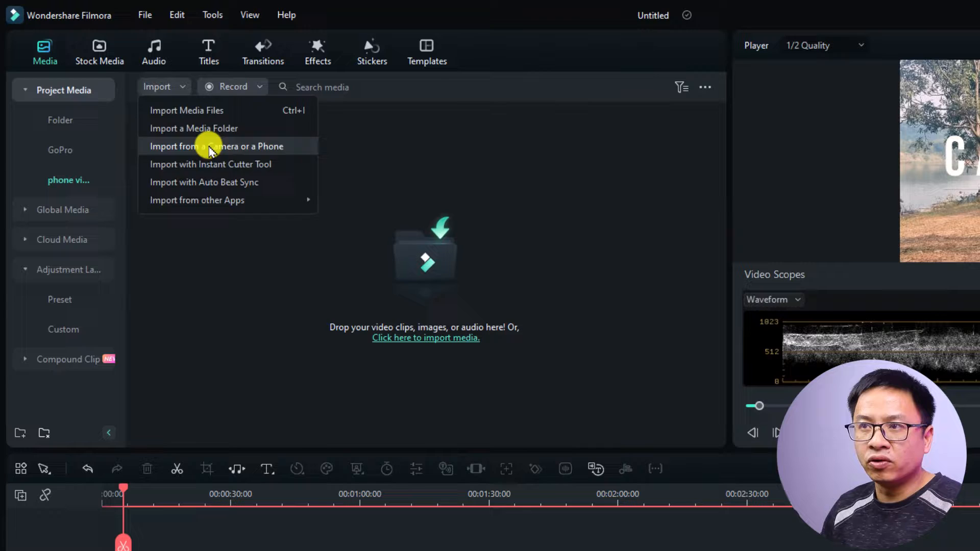
click(217, 145)
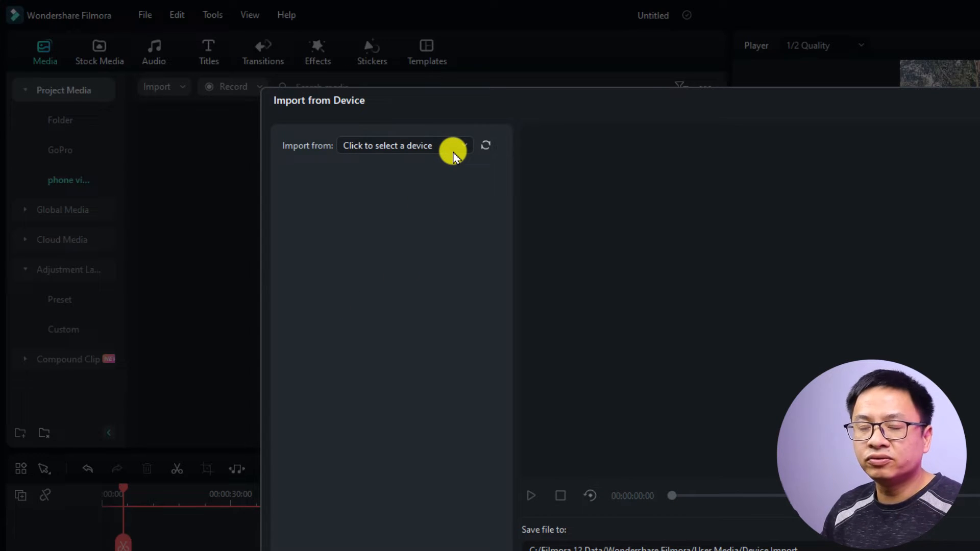
click(403, 145)
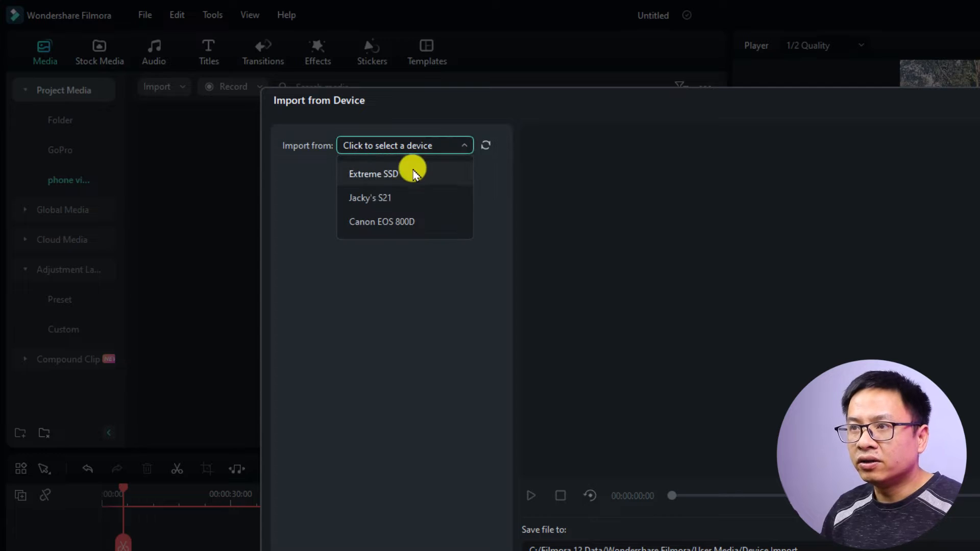
mouse_move(385, 198)
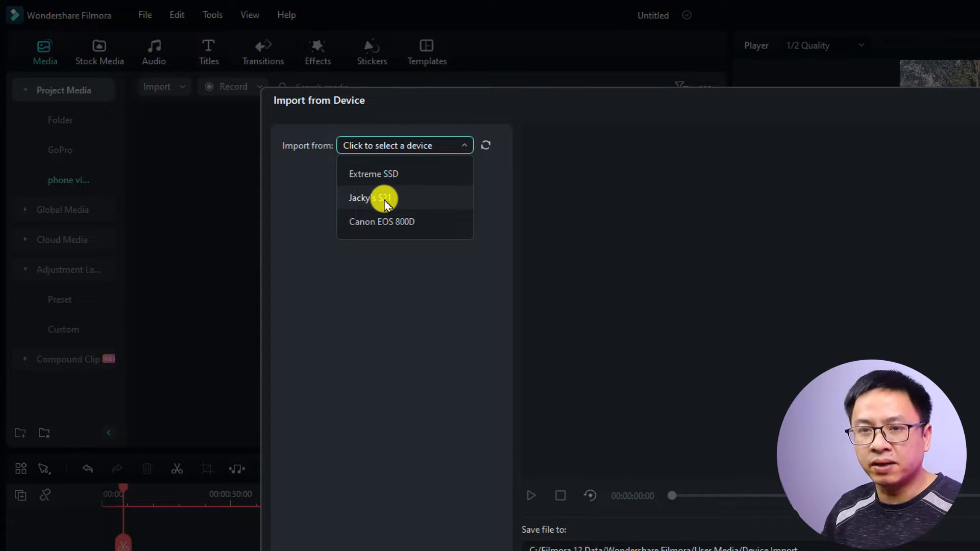
click(371, 198)
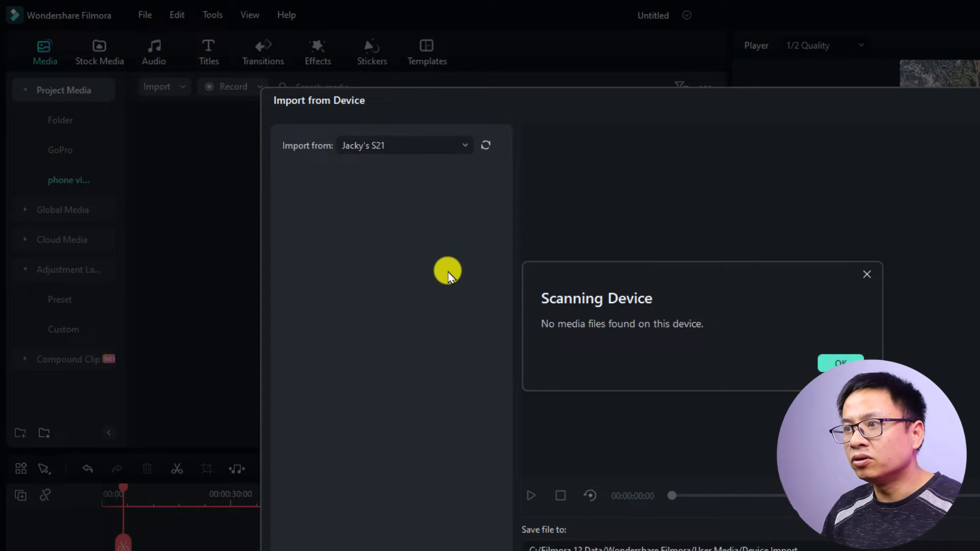
mouse_move(456, 276)
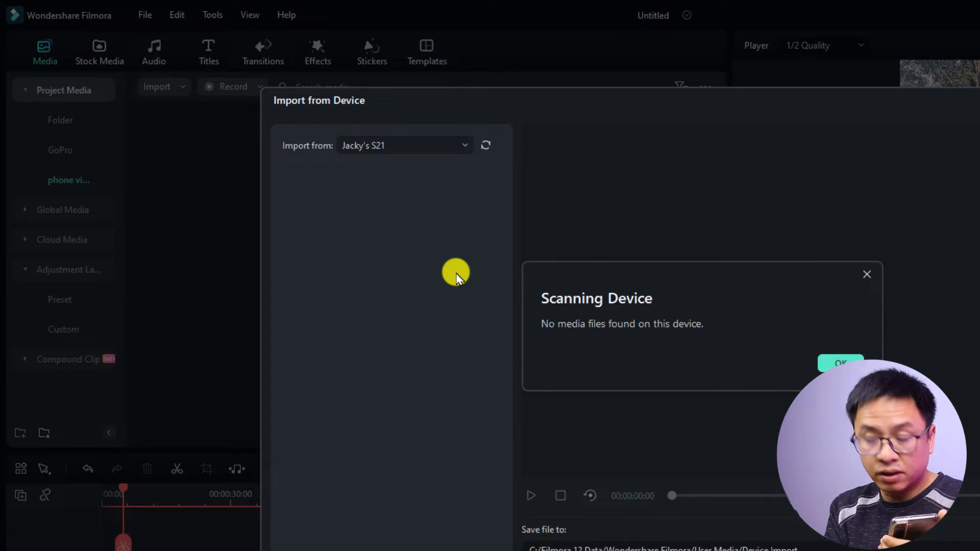
mouse_move(718, 294)
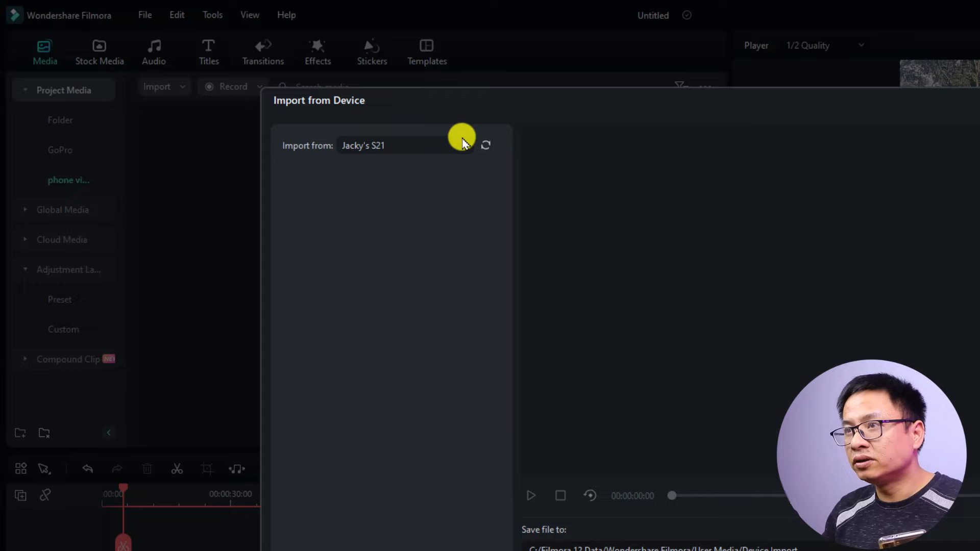
click(485, 145)
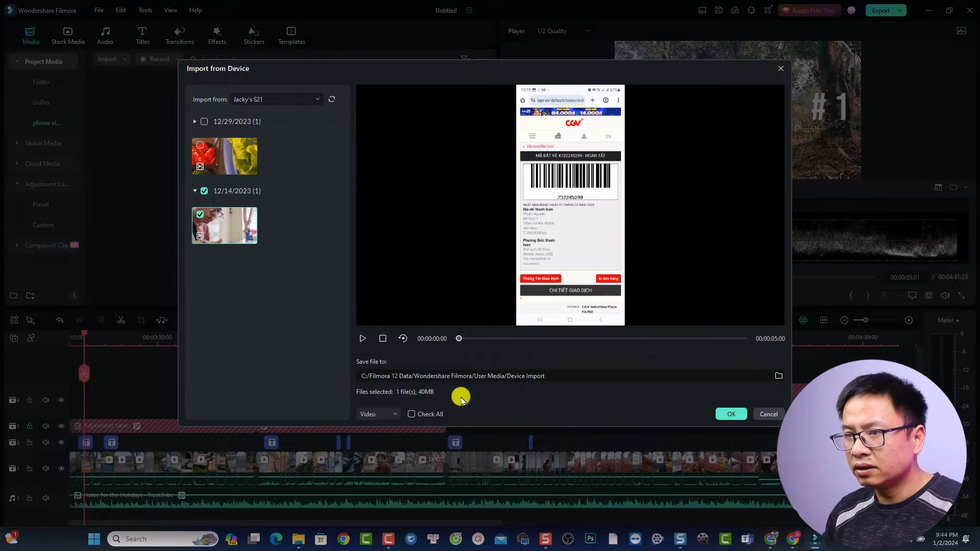
mouse_move(231, 232)
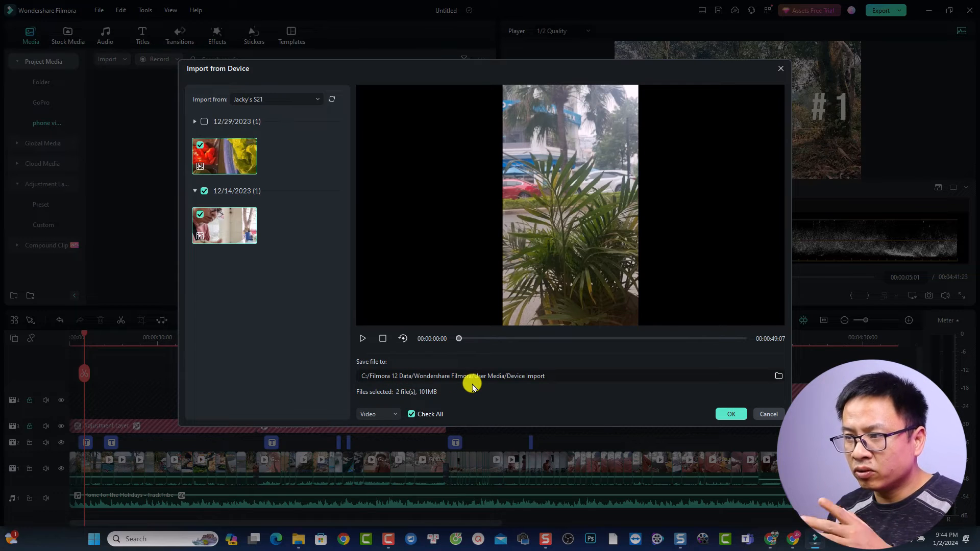
mouse_move(573, 382)
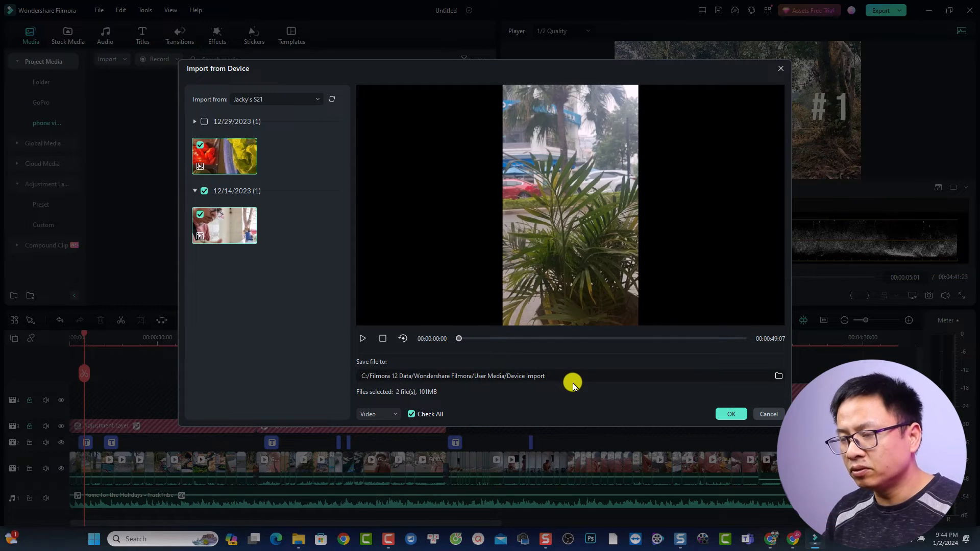
mouse_move(730, 414)
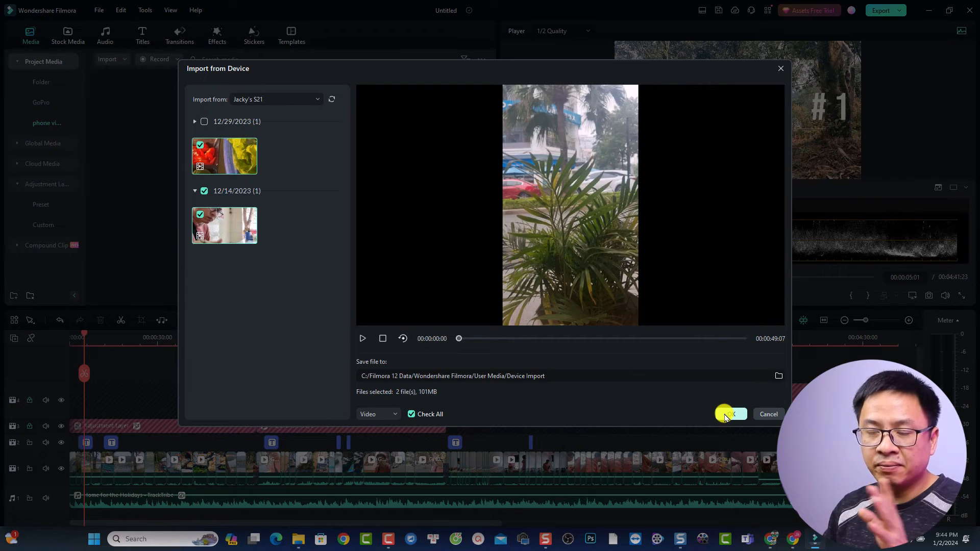
- Confirm the import of both selected phone clips with OK
click(729, 413)
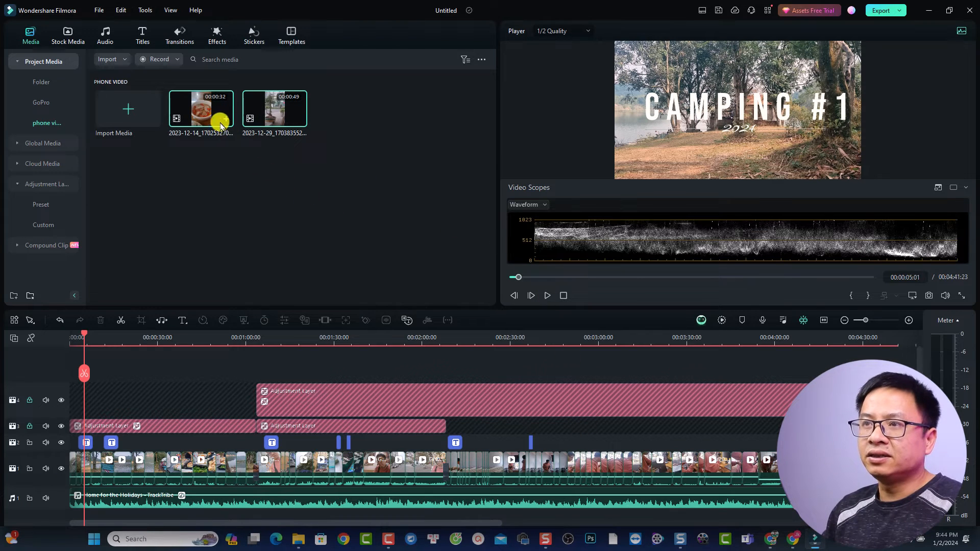
mouse_move(207, 122)
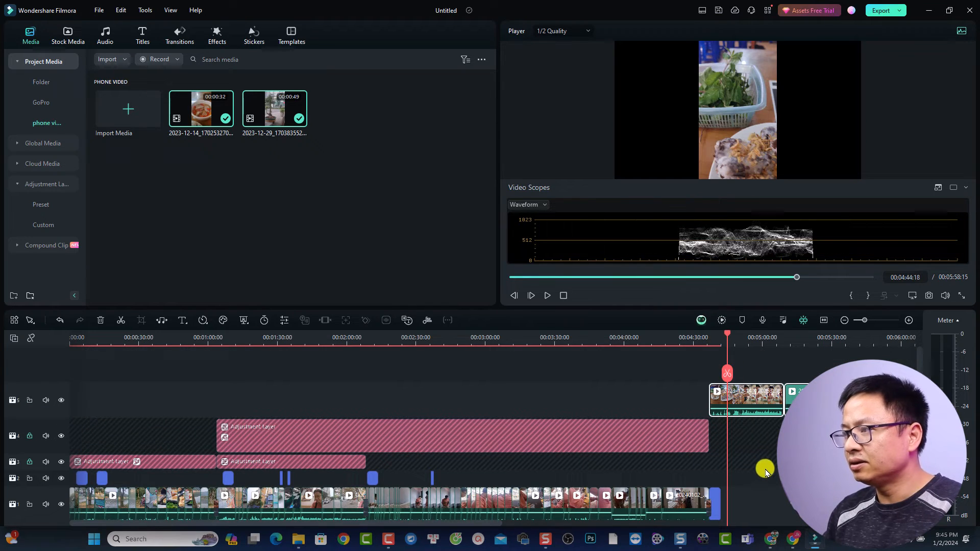
- Preview the phone footage in the Player, jumping ahead to the second clip
click(547, 296)
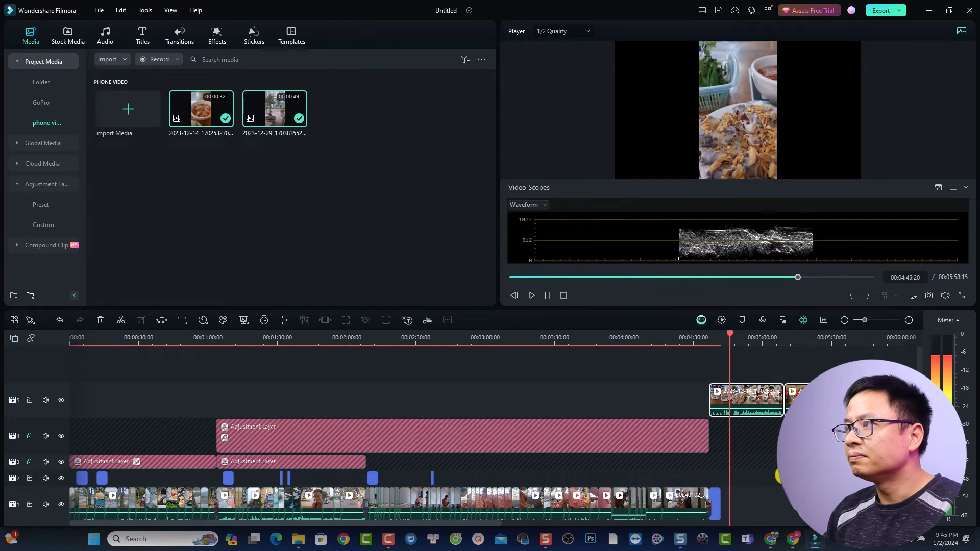
click(530, 295)
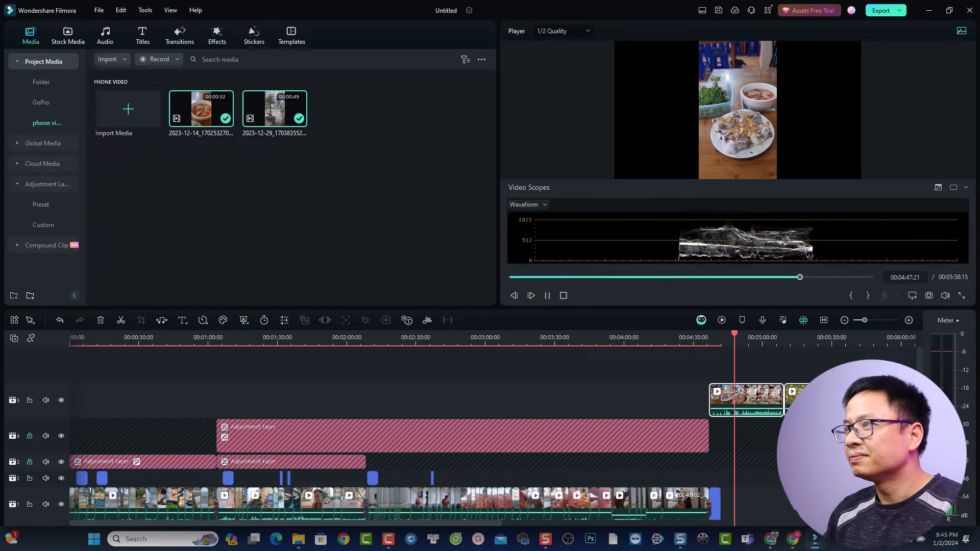
click(805, 336)
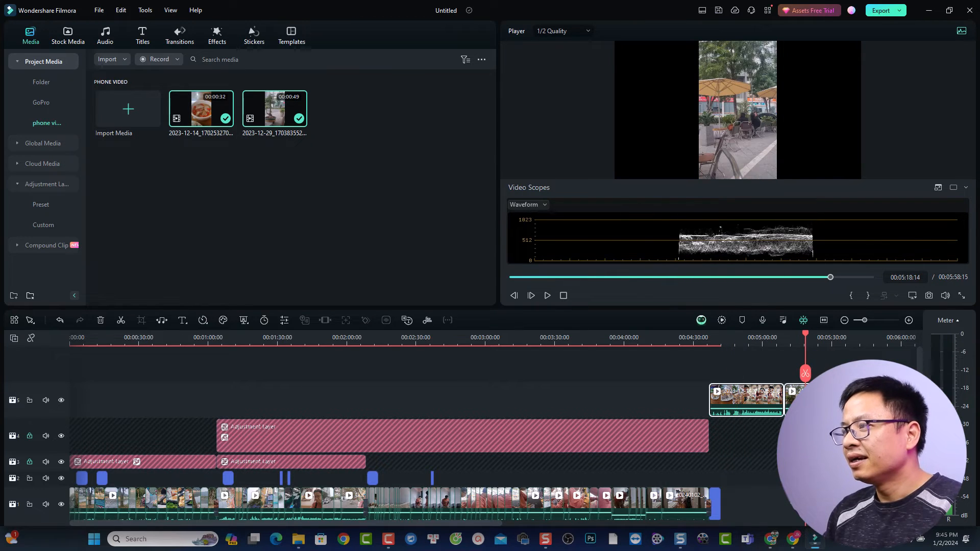
click(546, 295)
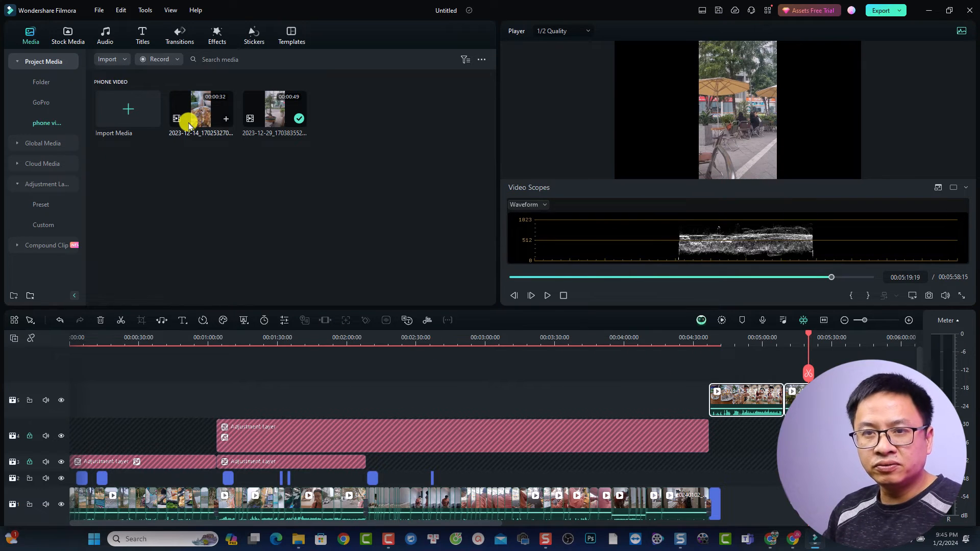
- Open the shortcut menu for the 32-second phone clip in the media library
right_click(200, 116)
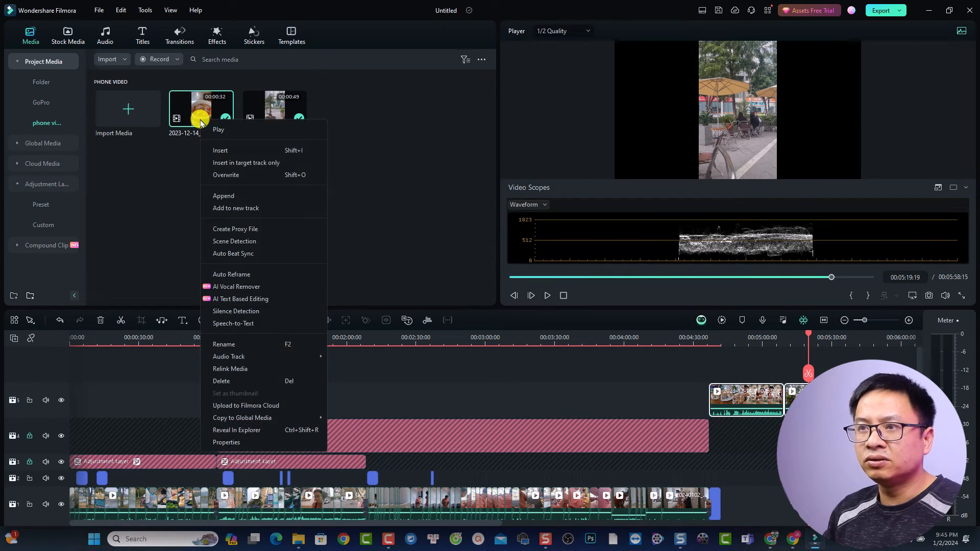
mouse_move(259, 348)
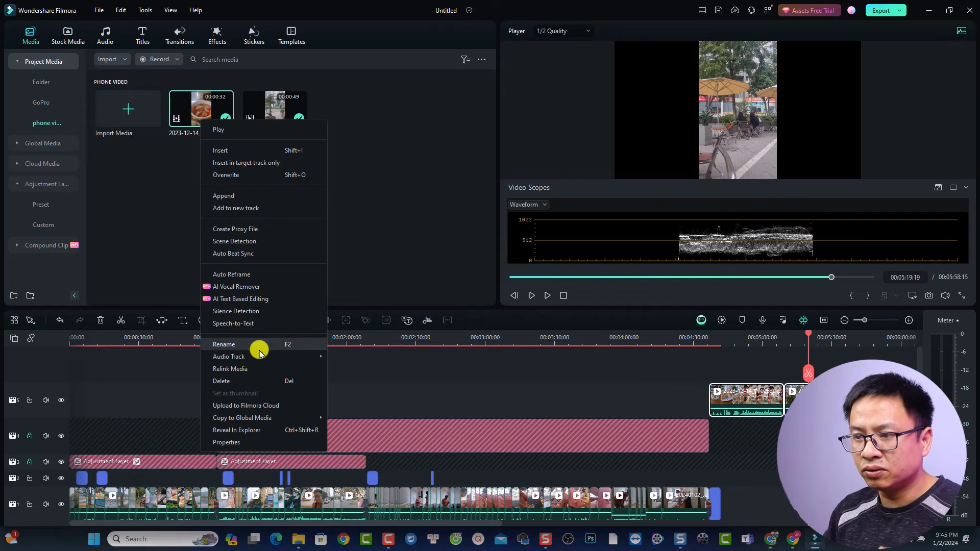
mouse_move(243, 429)
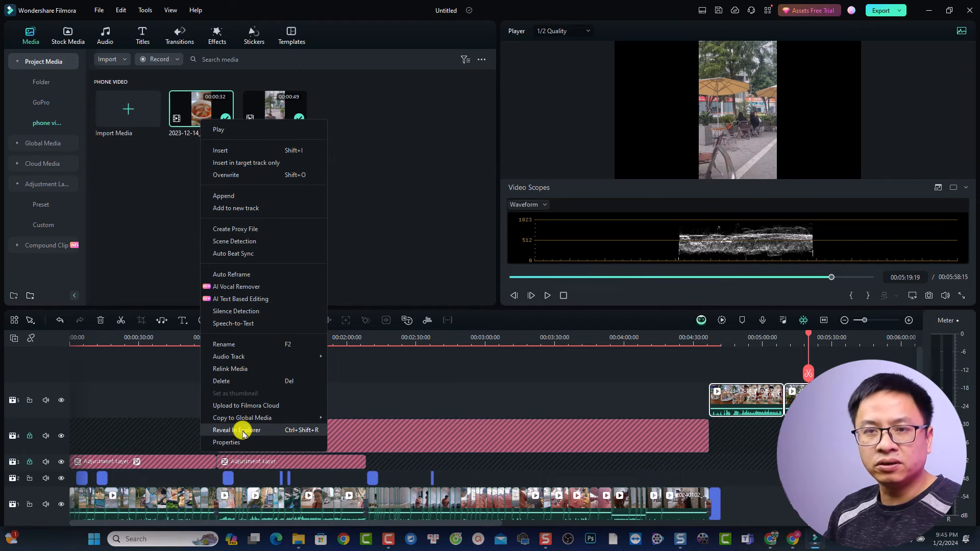